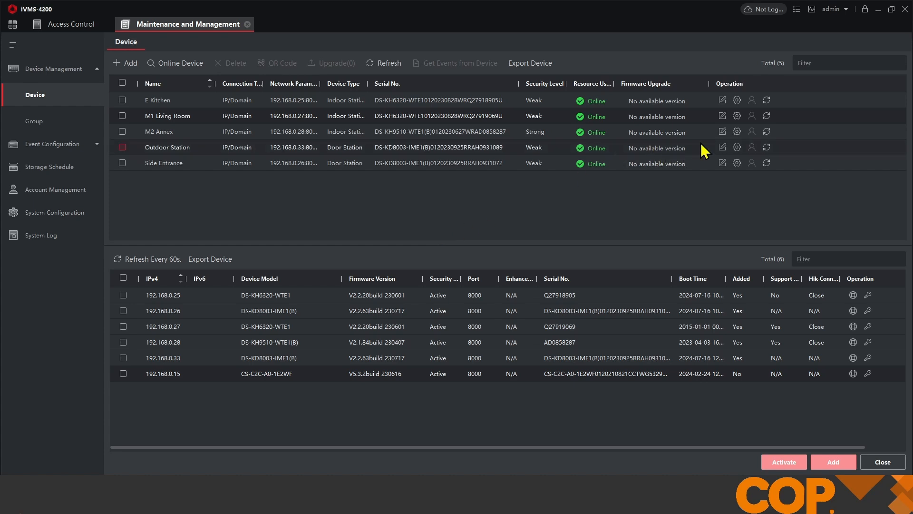
mouse_move(737, 124)
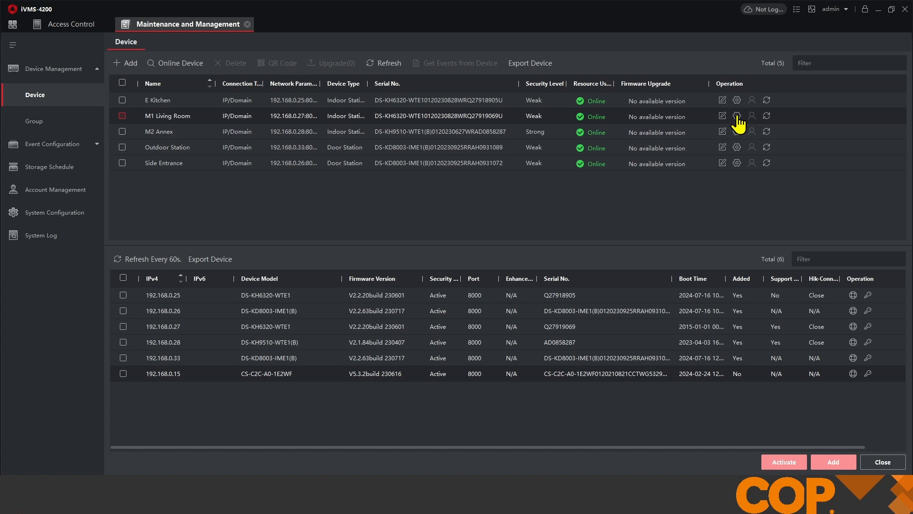
- Open Remote Configuration for the M1 Living Room indoor station from the device list
click(736, 116)
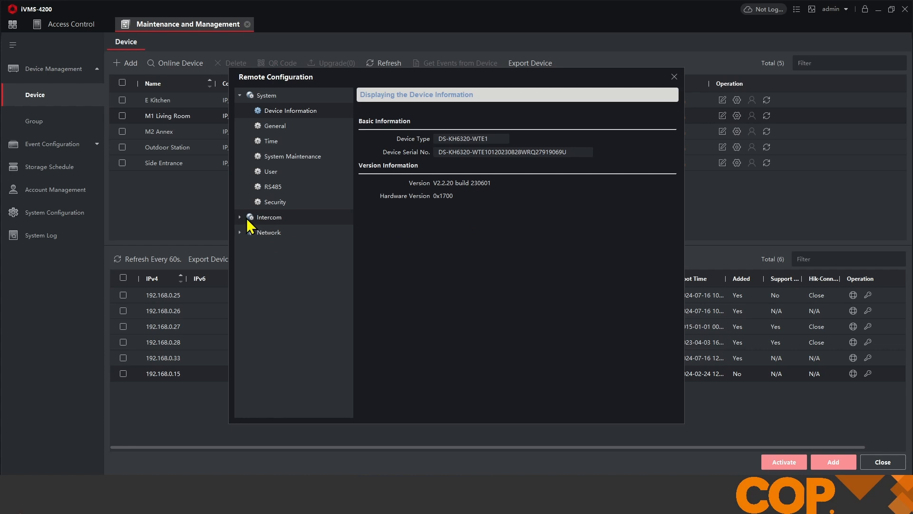
- Go to Intercom > Permission Password and choose the Unlocking Password type
click(269, 217)
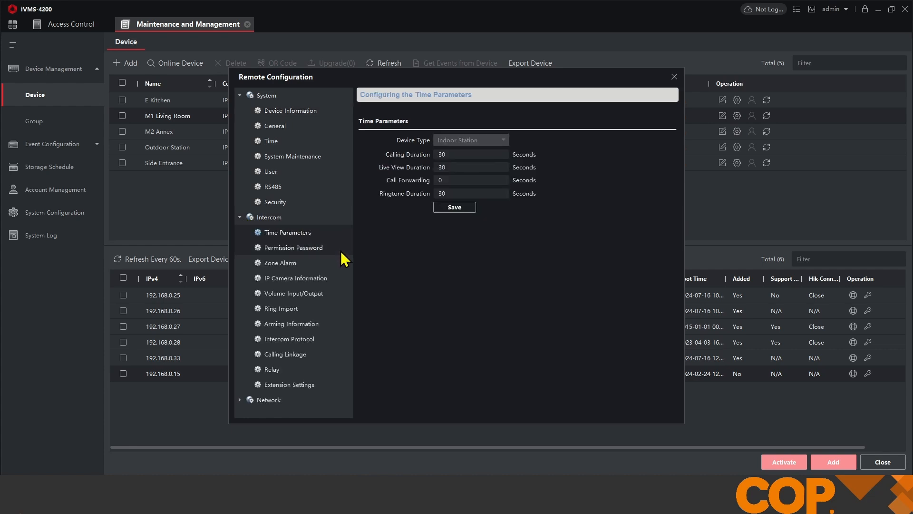
click(294, 248)
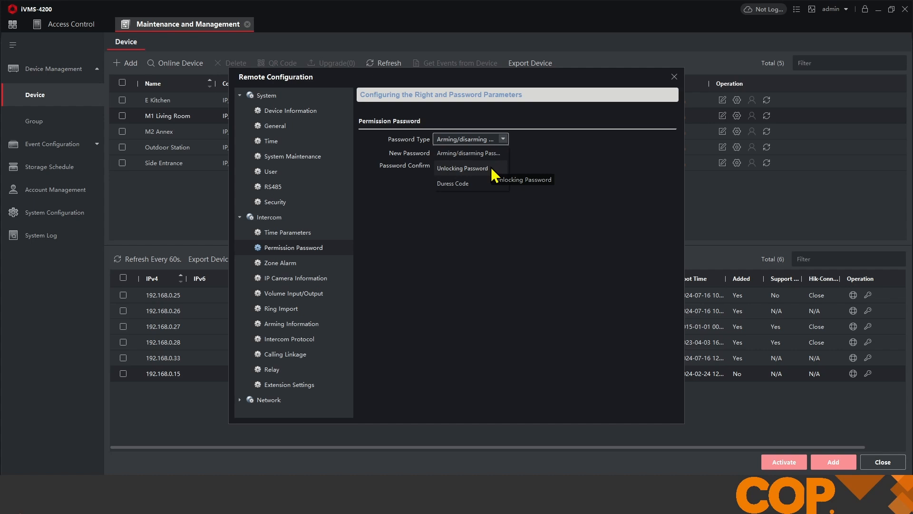
click(462, 169)
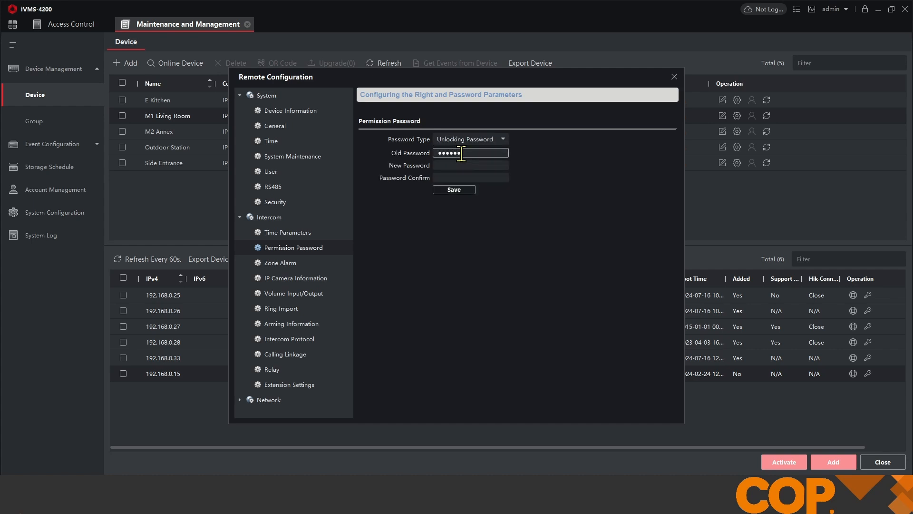
- Enter old, new and confirmed unlocking passwords, save them, and close Remote Configuration
click(470, 165)
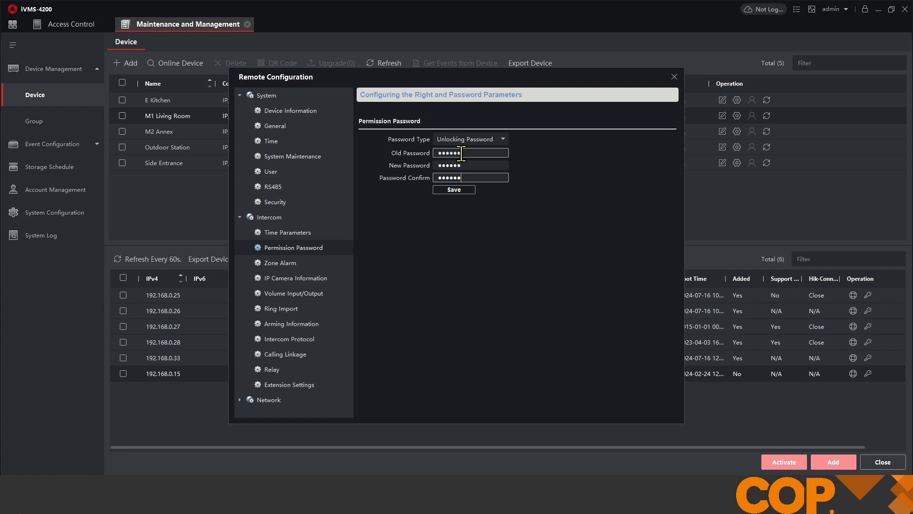
click(453, 189)
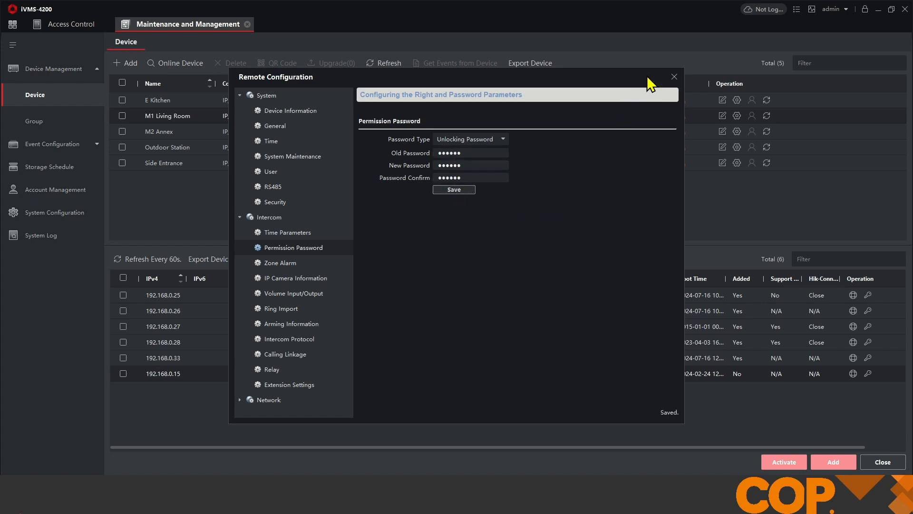
mouse_move(676, 85)
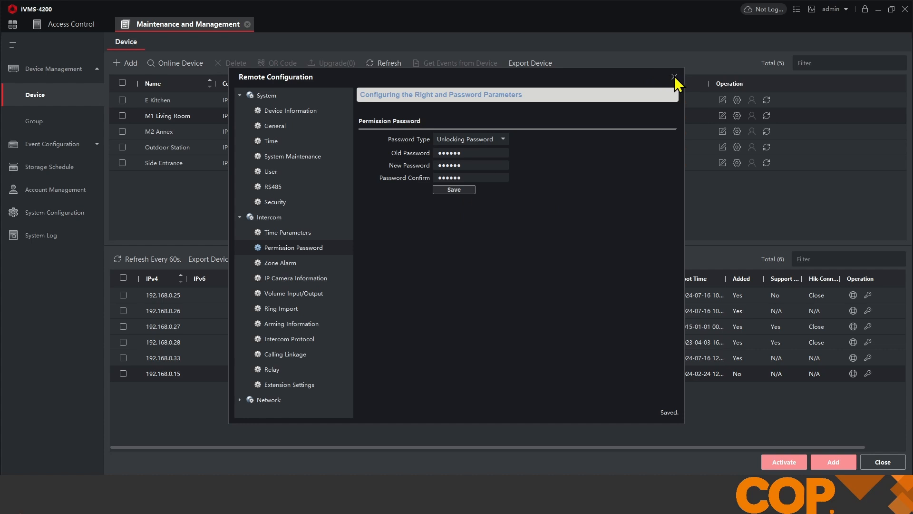
click(675, 77)
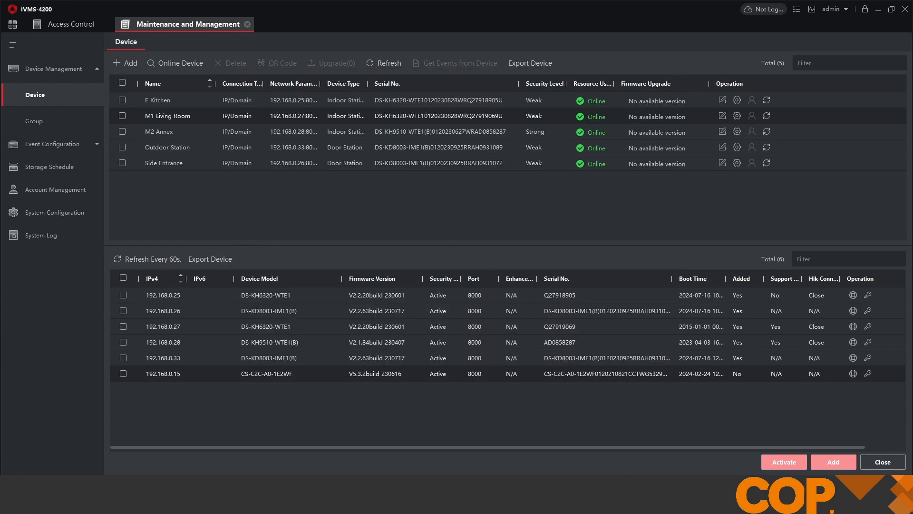